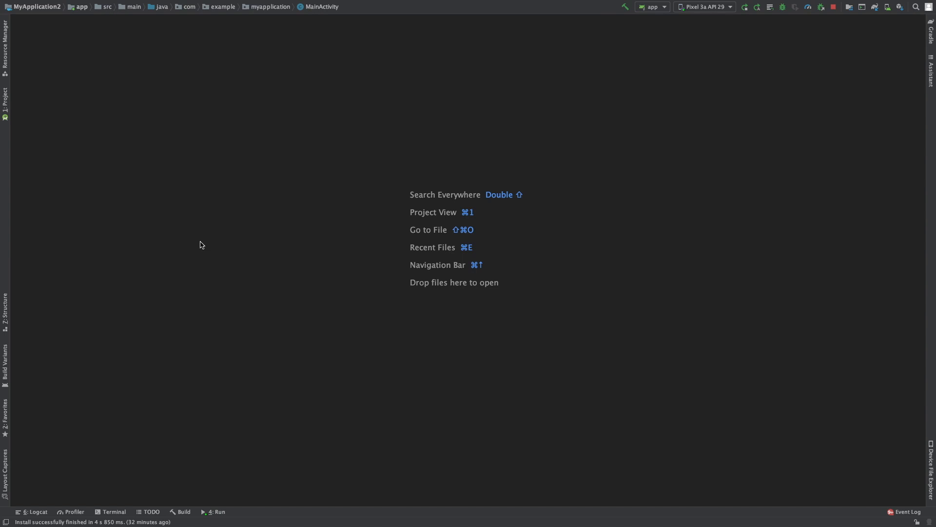
{"action": "mouse_move", "coordinate": [414, 247]}
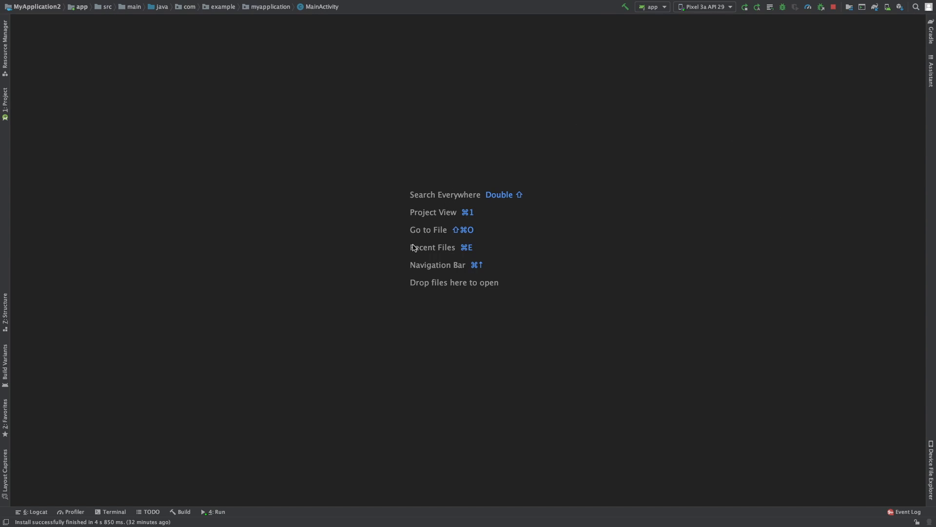
{"action": "mouse_move", "coordinate": [891, 112]}
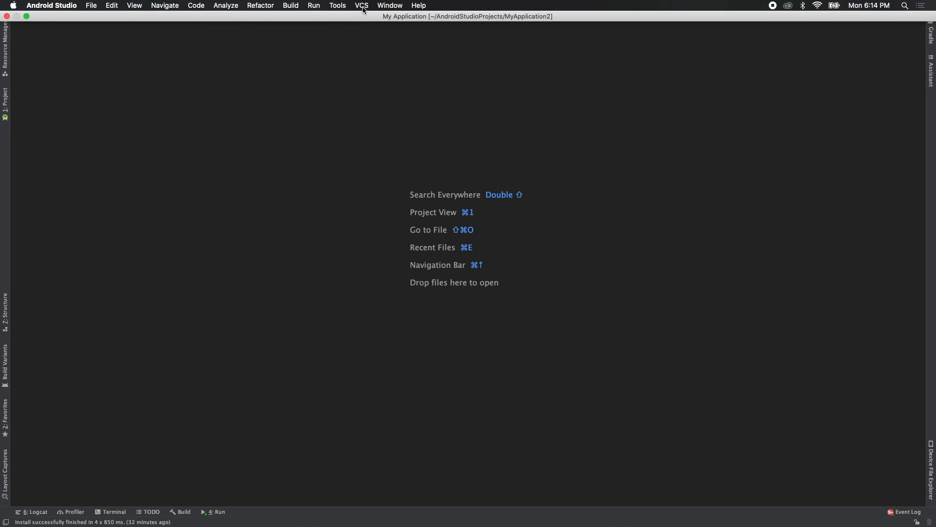
Step: Restore the default tool window layout from the Window menu
{"action": "left_click", "coordinate": [389, 5]}
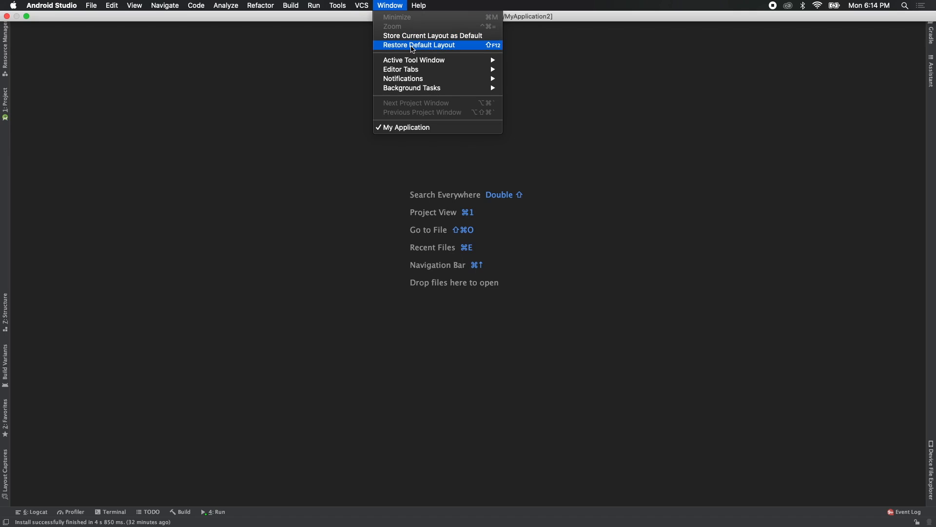
{"action": "left_click", "coordinate": [418, 45]}
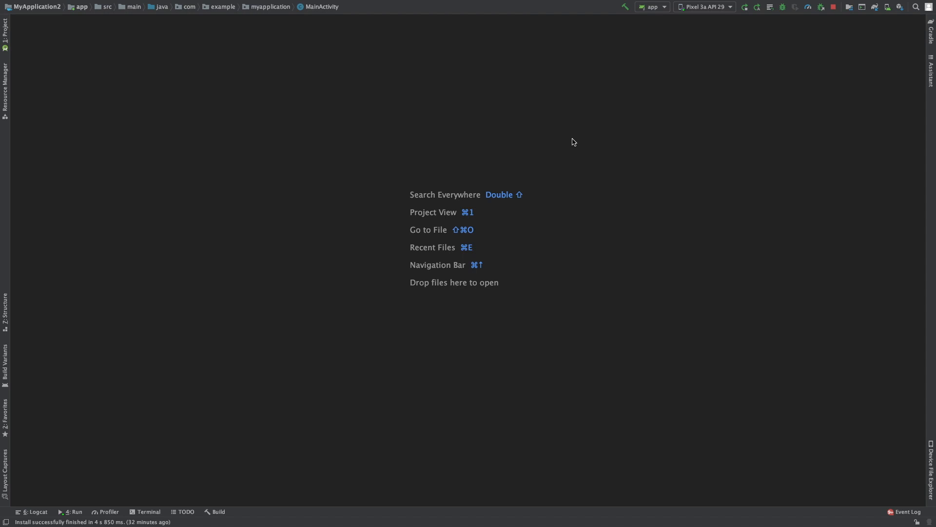
{"action": "mouse_move", "coordinate": [83, 48]}
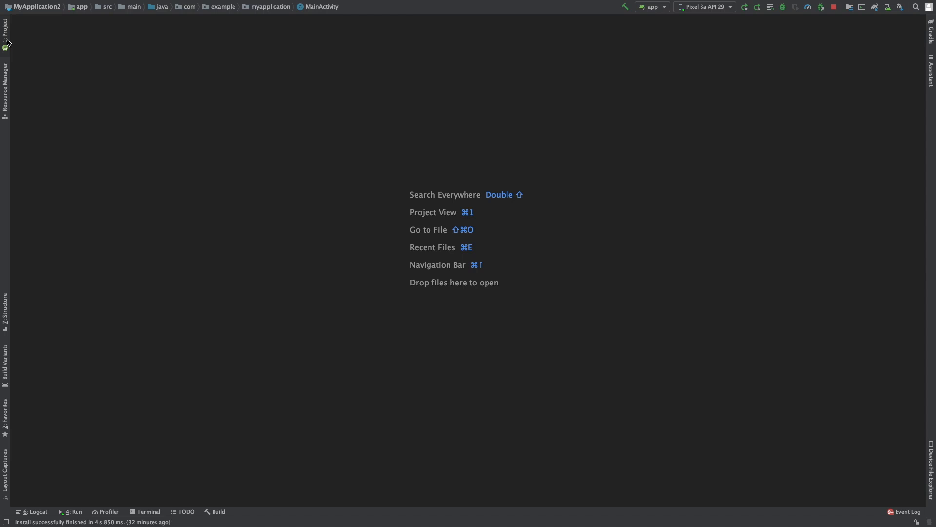
Step: Expand app > java > com.example.myapplication in the Project tree and open MainActivity
{"action": "left_click", "coordinate": [6, 33]}
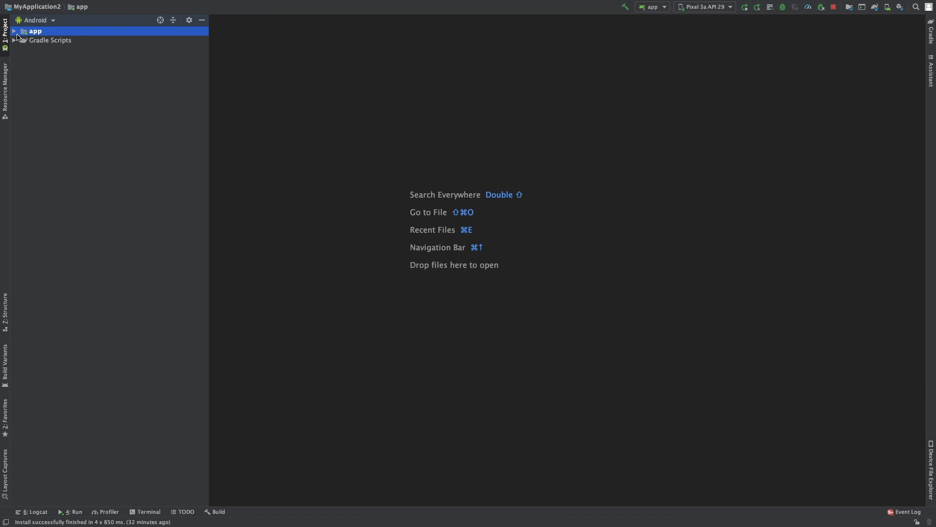
{"action": "left_click", "coordinate": [13, 31]}
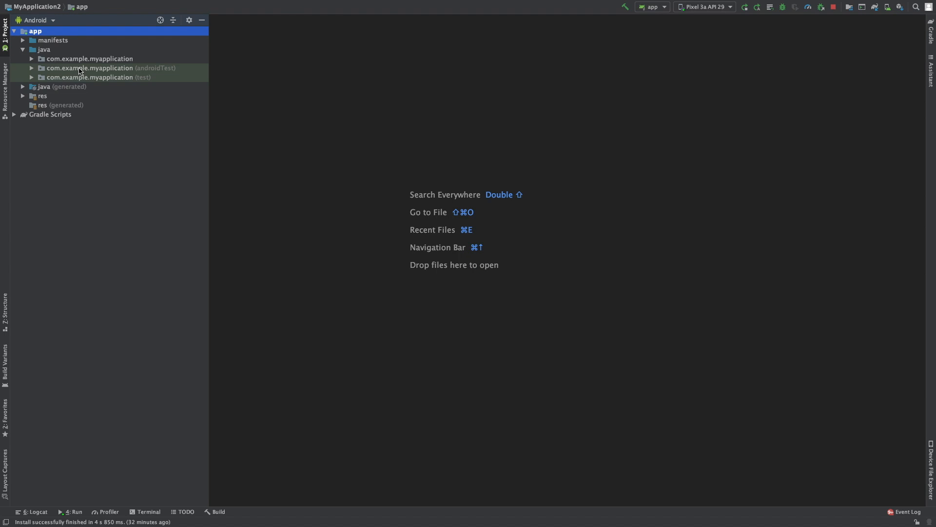
{"action": "left_click", "coordinate": [32, 68]}
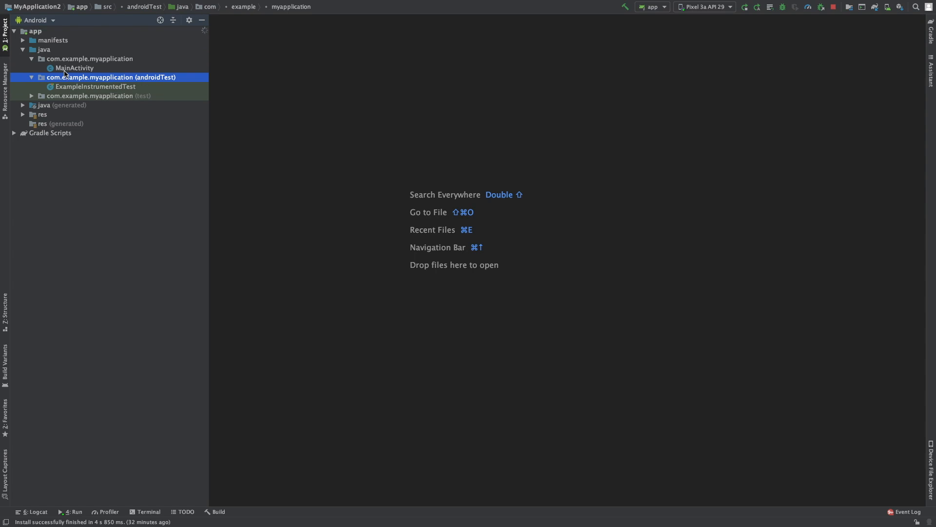
{"action": "double_click", "coordinate": [74, 67]}
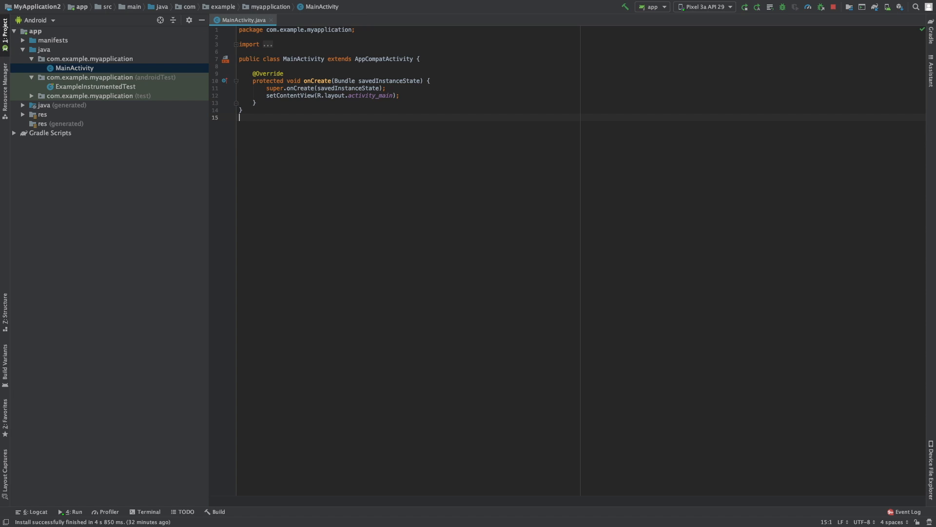
{"action": "mouse_move", "coordinate": [411, 140]}
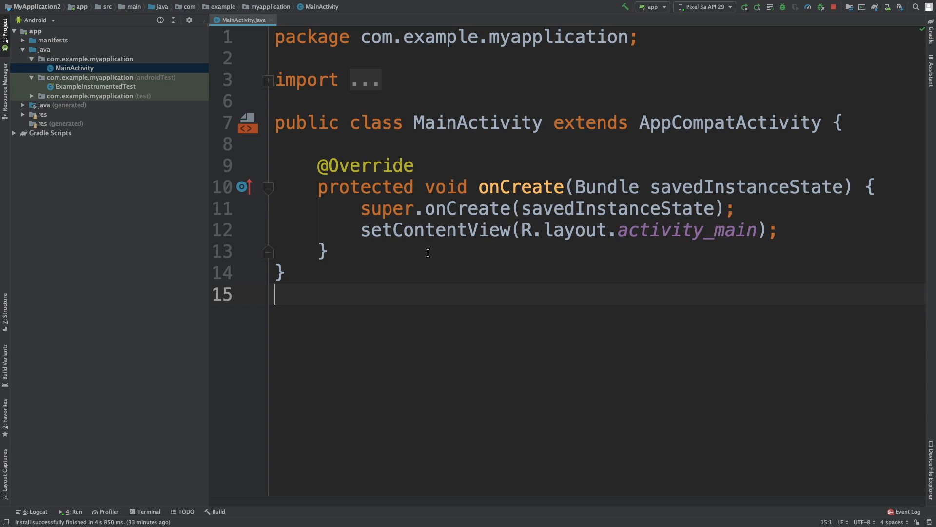
{"action": "mouse_move", "coordinate": [407, 265]}
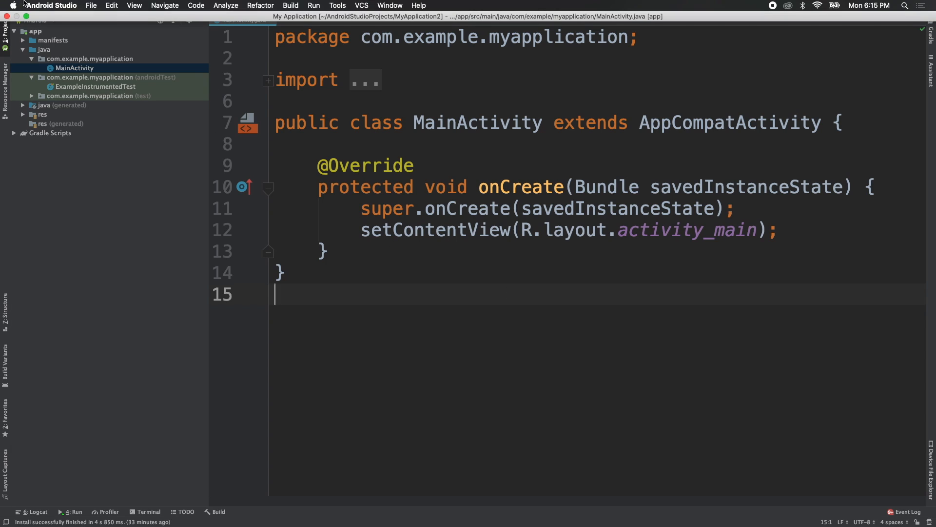
Step: Open the IDE Preferences from the Android Studio application menu
{"action": "left_click", "coordinate": [51, 6]}
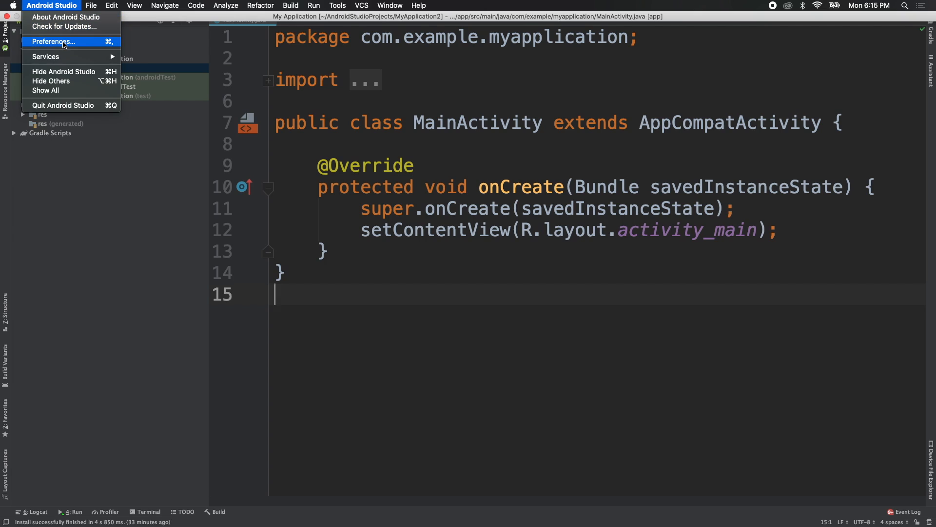
{"action": "left_click", "coordinate": [53, 41]}
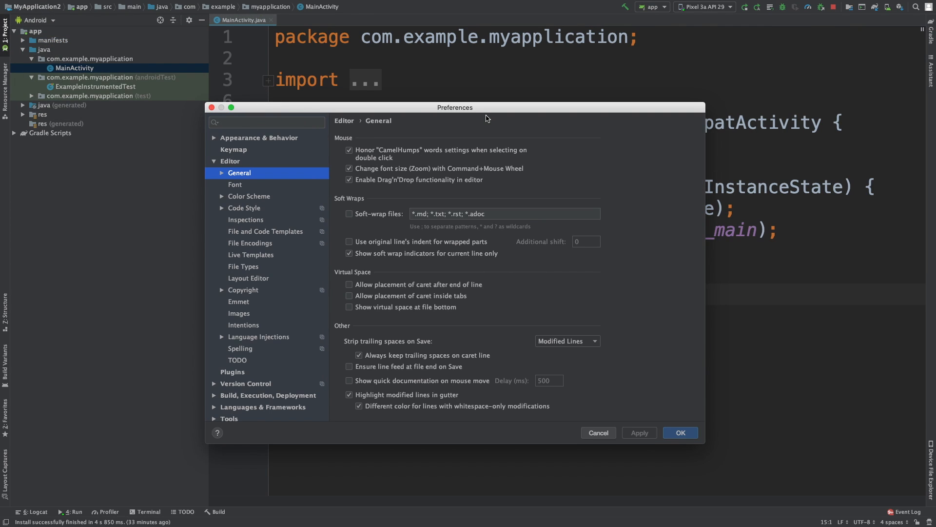
{"action": "mouse_move", "coordinate": [242, 162]}
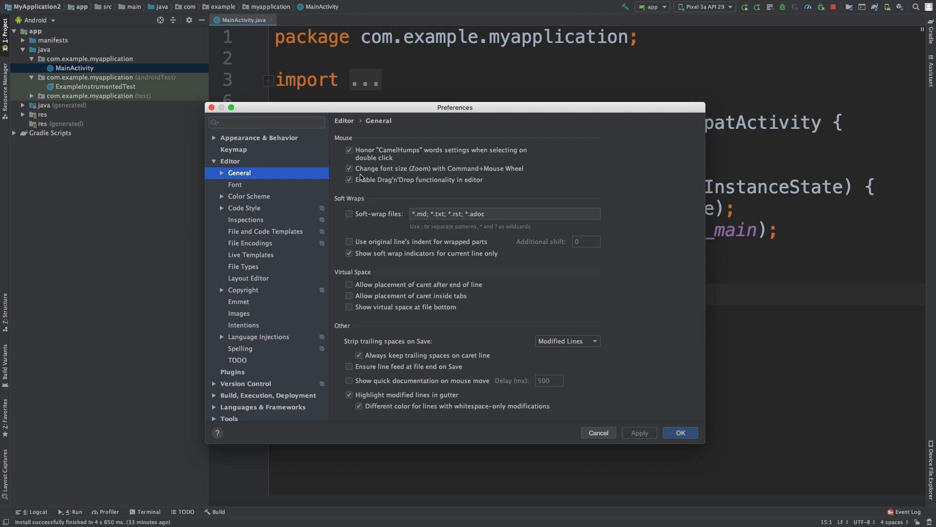
{"action": "mouse_move", "coordinate": [480, 173]}
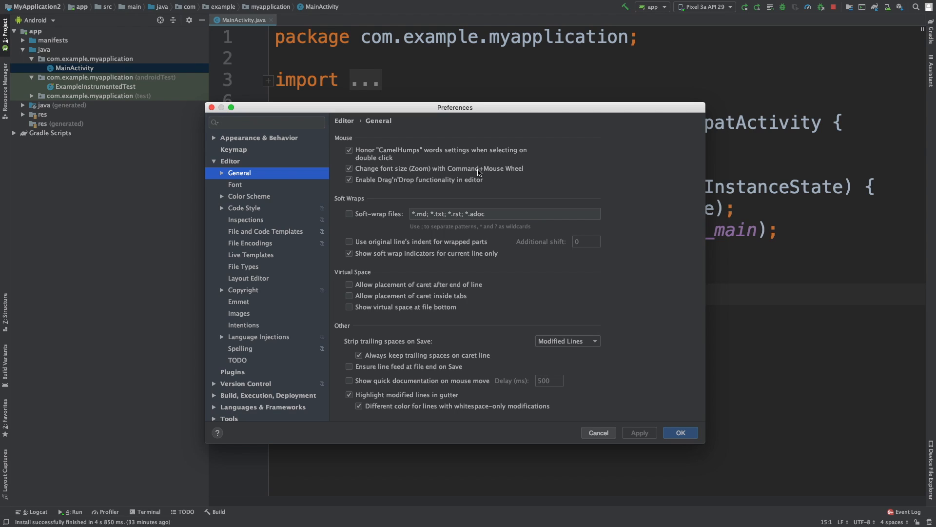
{"action": "mouse_move", "coordinate": [686, 328]}
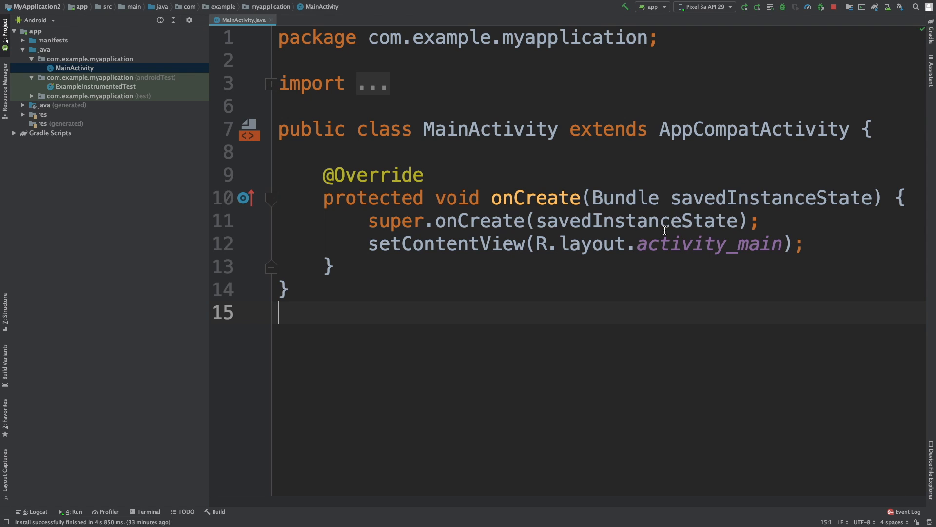
{"action": "mouse_move", "coordinate": [390, 56]}
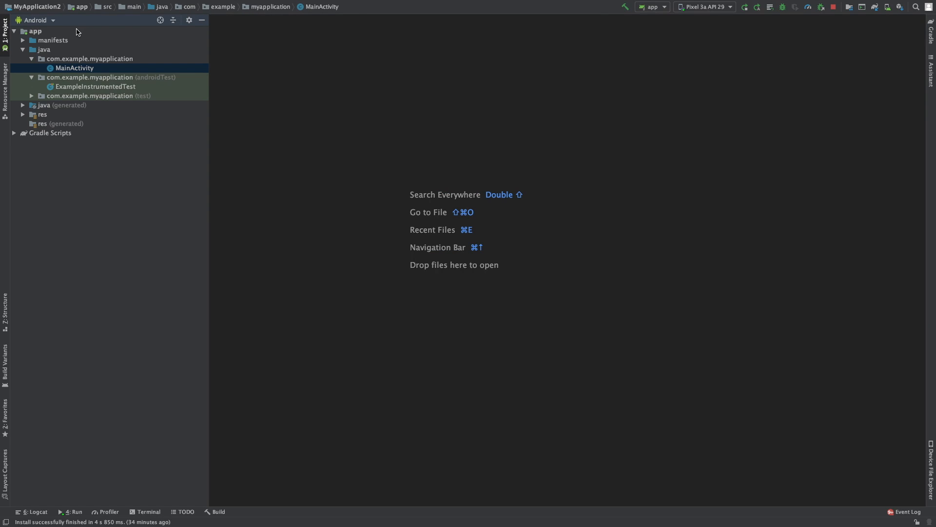
Step: Collapse the project tree, then expand the java source folder to show its packages
{"action": "left_click", "coordinate": [74, 67]}
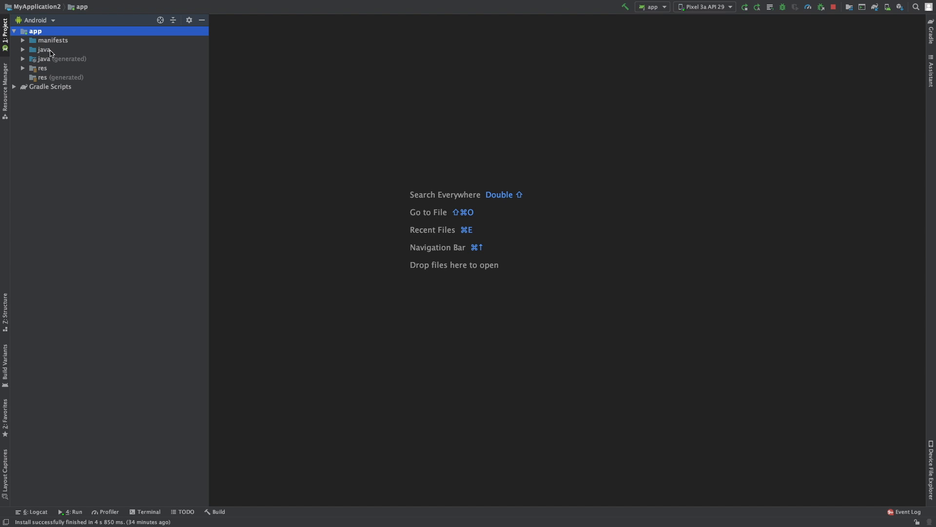
{"action": "mouse_move", "coordinate": [53, 64]}
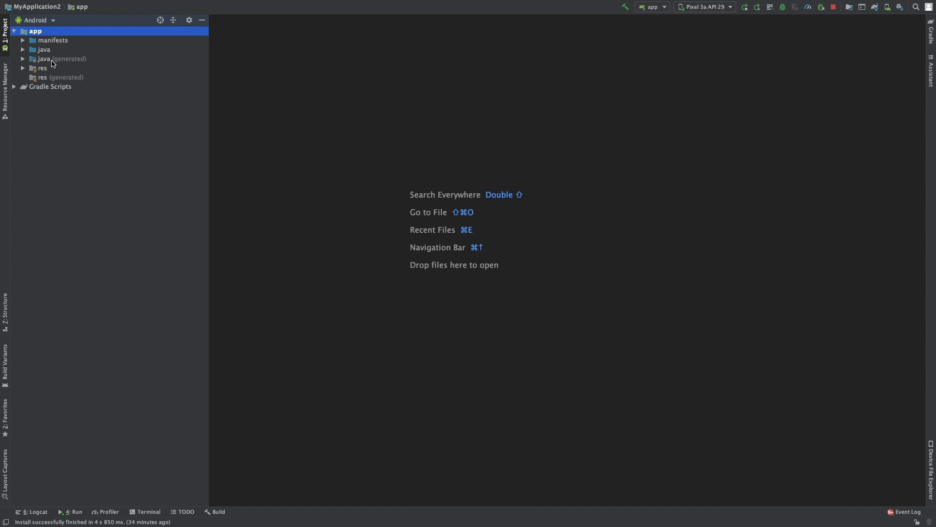
{"action": "mouse_move", "coordinate": [97, 60]}
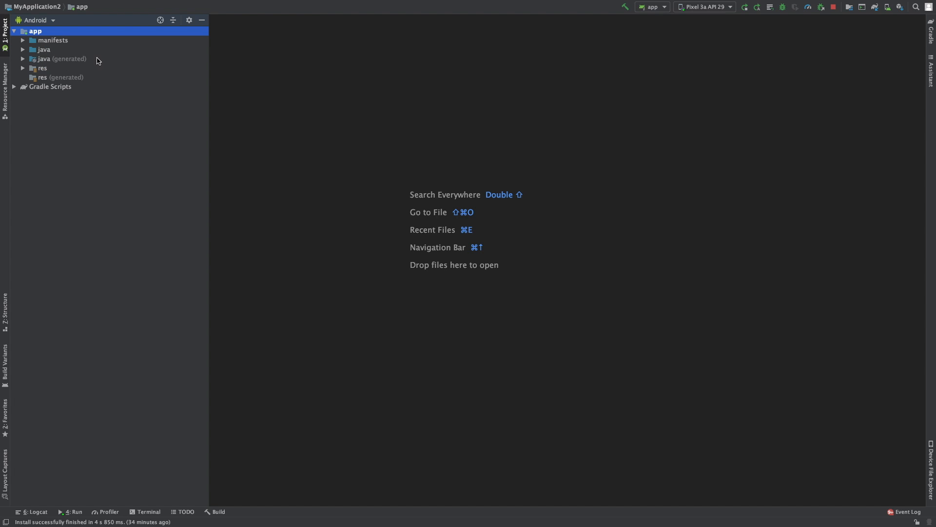
{"action": "left_click", "coordinate": [43, 49]}
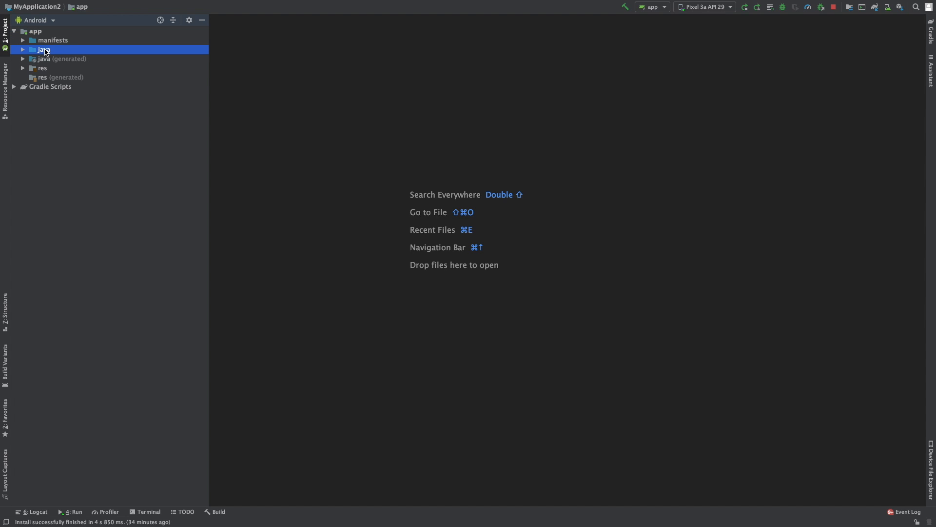
{"action": "left_click", "coordinate": [43, 49]}
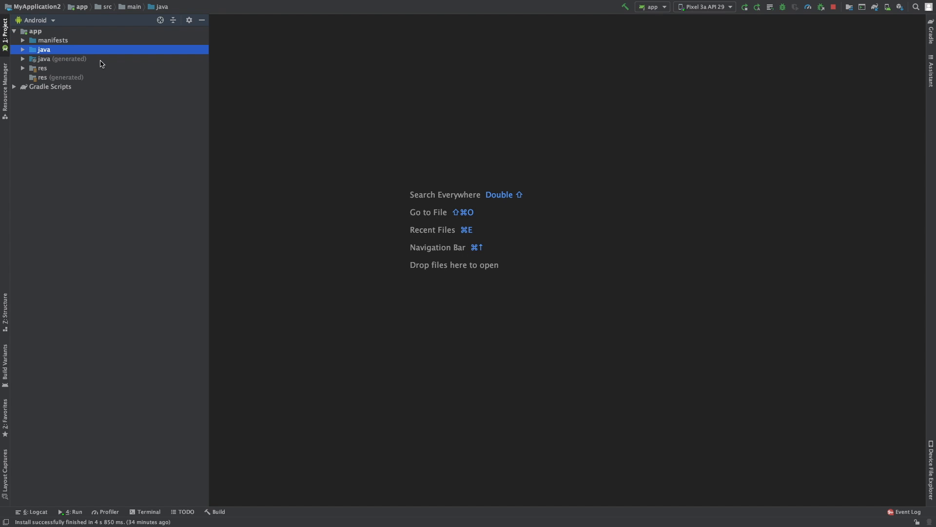
{"action": "left_click", "coordinate": [23, 50]}
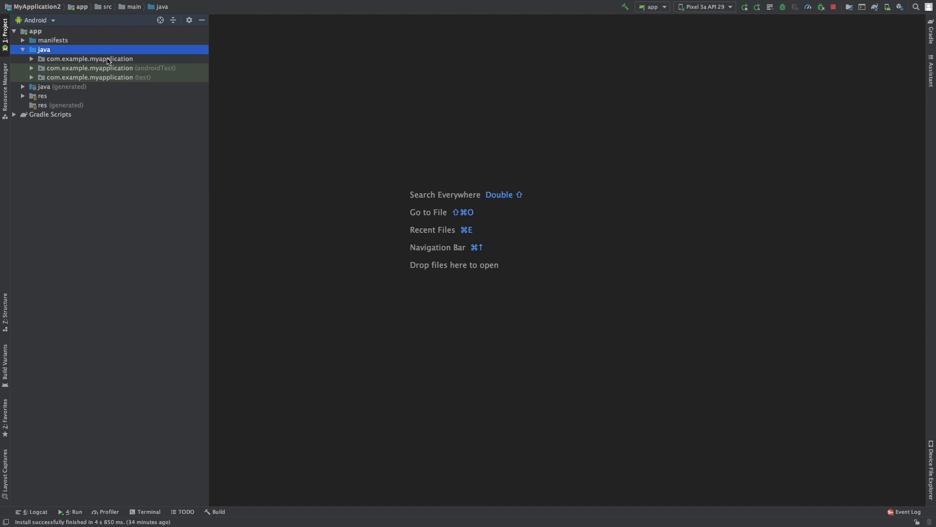
Step: Expand com.example.myapplication and open MainActivity in the editor again
{"action": "left_click", "coordinate": [90, 59]}
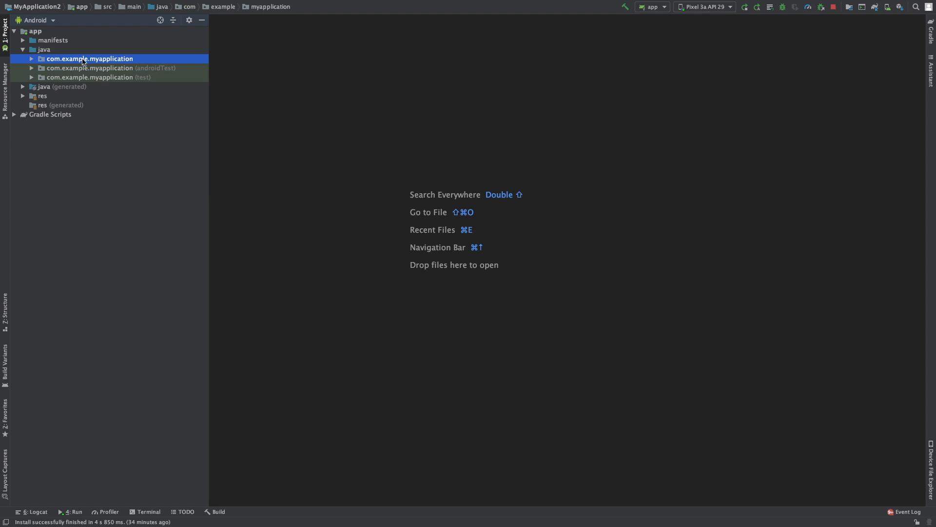
{"action": "left_click", "coordinate": [32, 59]}
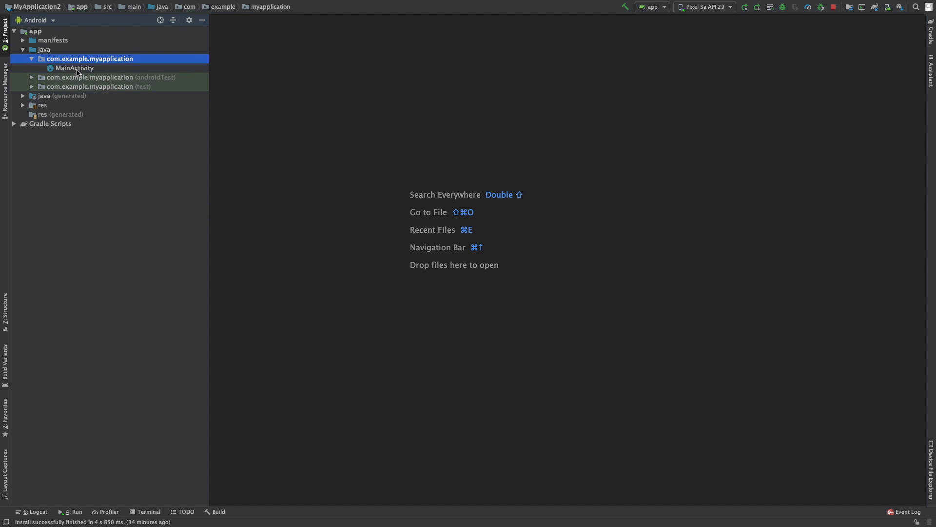
{"action": "double_click", "coordinate": [74, 67]}
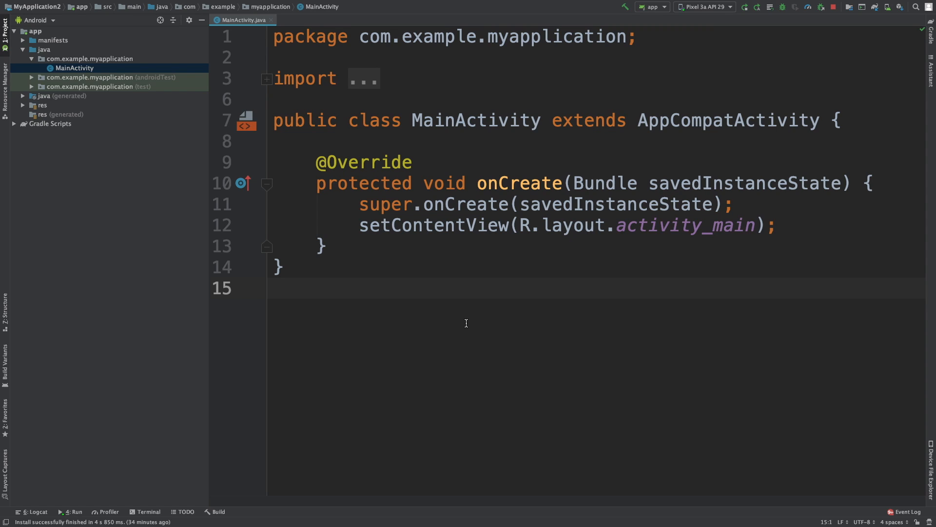
{"action": "mouse_move", "coordinate": [372, 169]}
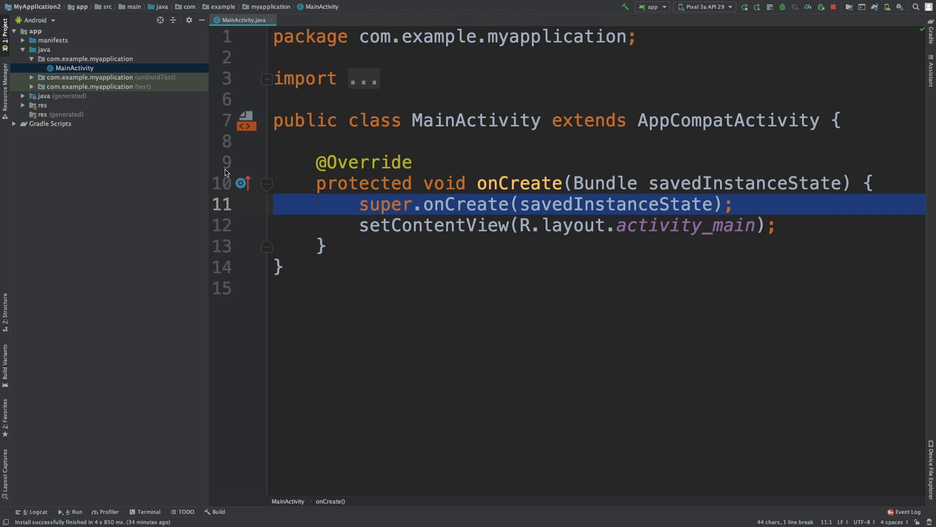
{"action": "mouse_move", "coordinate": [387, 224]}
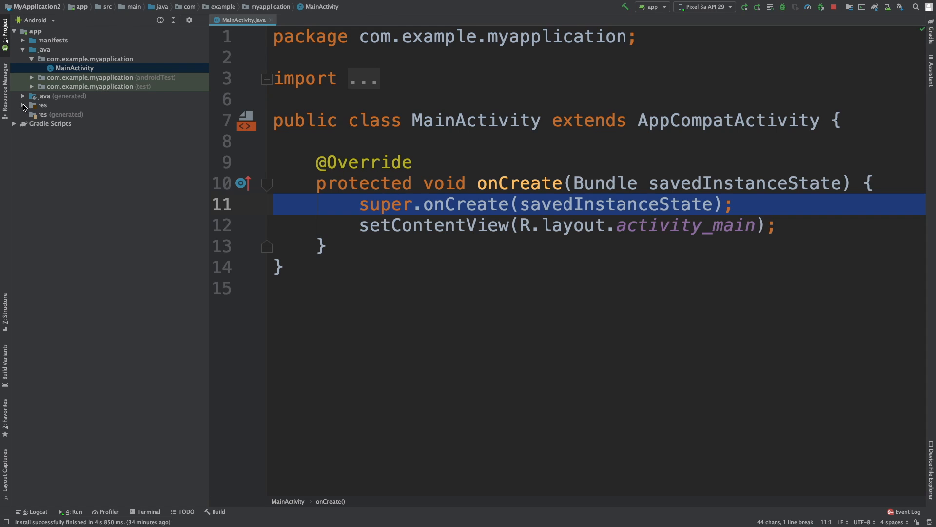
Step: Expand res > layout to reveal and open the activity_main.xml layout
{"action": "left_click", "coordinate": [23, 105]}
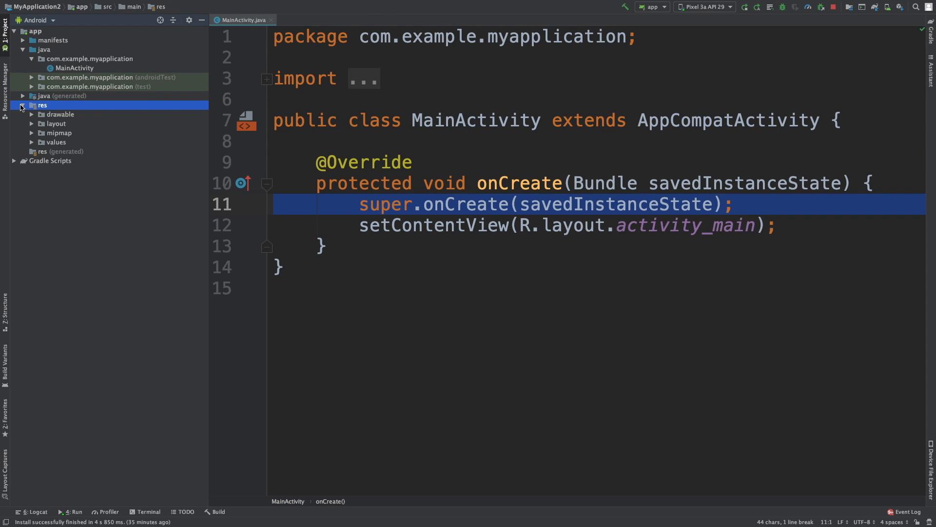
{"action": "left_click", "coordinate": [56, 123]}
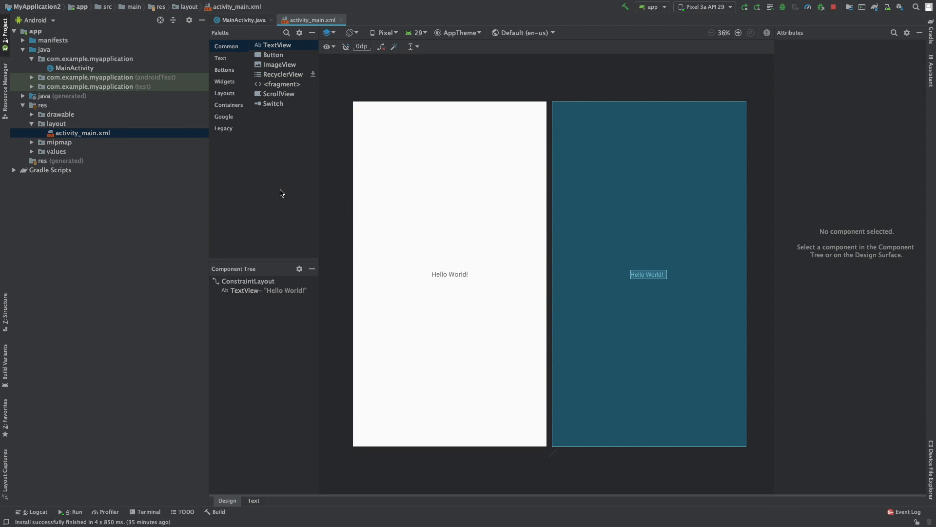
{"action": "mouse_move", "coordinate": [288, 193]}
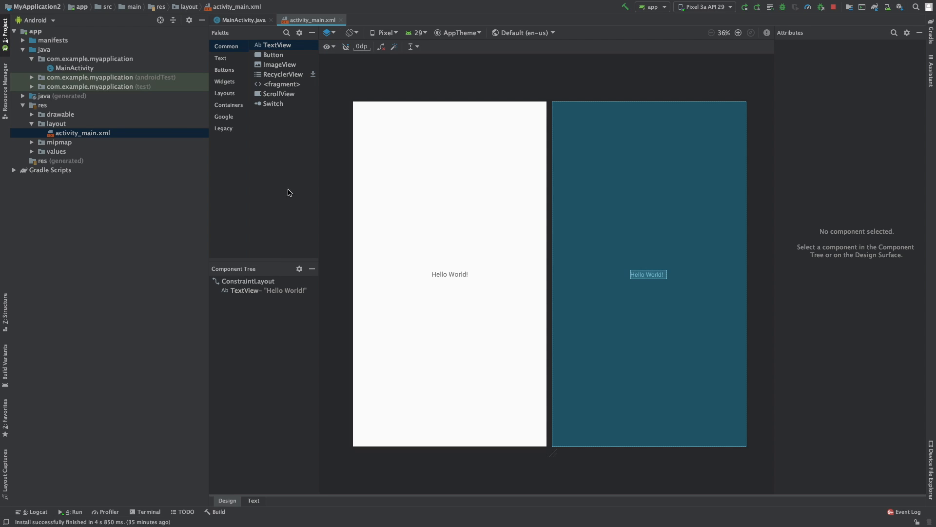
Step: Switch between the MainActivity.java and activity_main.xml tabs, ending on the Java code
{"action": "left_click", "coordinate": [242, 19]}
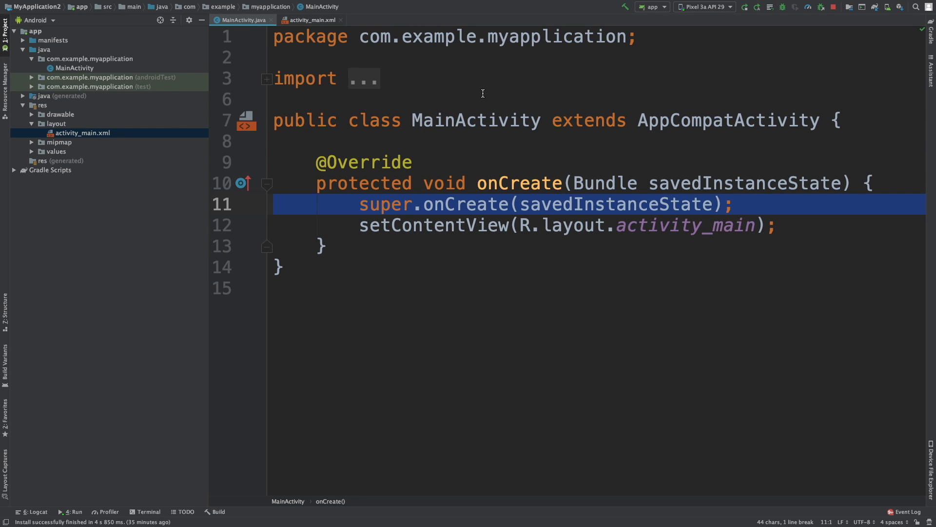
{"action": "left_click", "coordinate": [309, 20]}
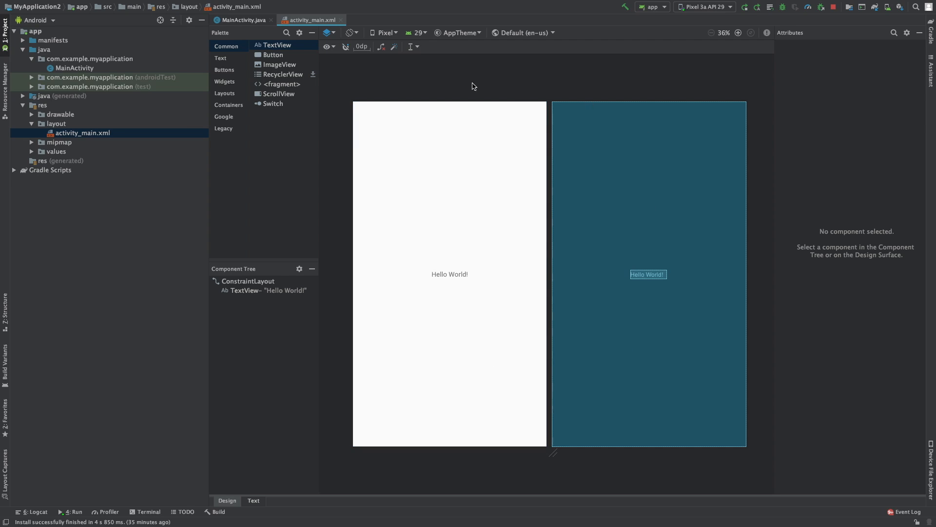
{"action": "mouse_move", "coordinate": [338, 87]}
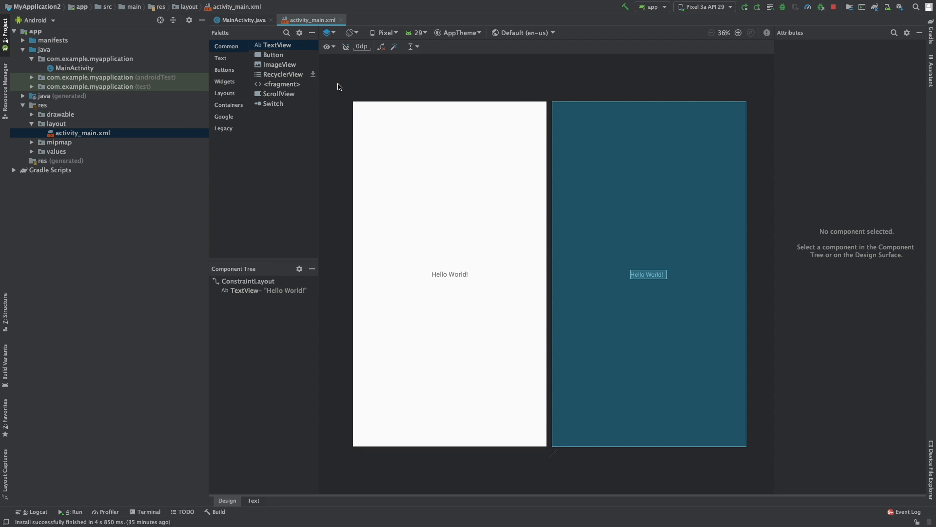
{"action": "mouse_move", "coordinate": [610, 316]}
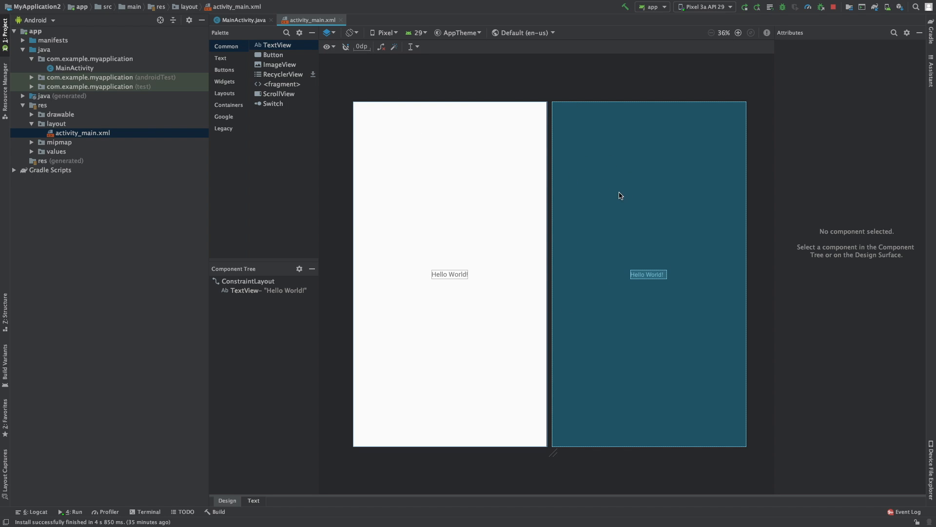
{"action": "mouse_move", "coordinate": [634, 233]}
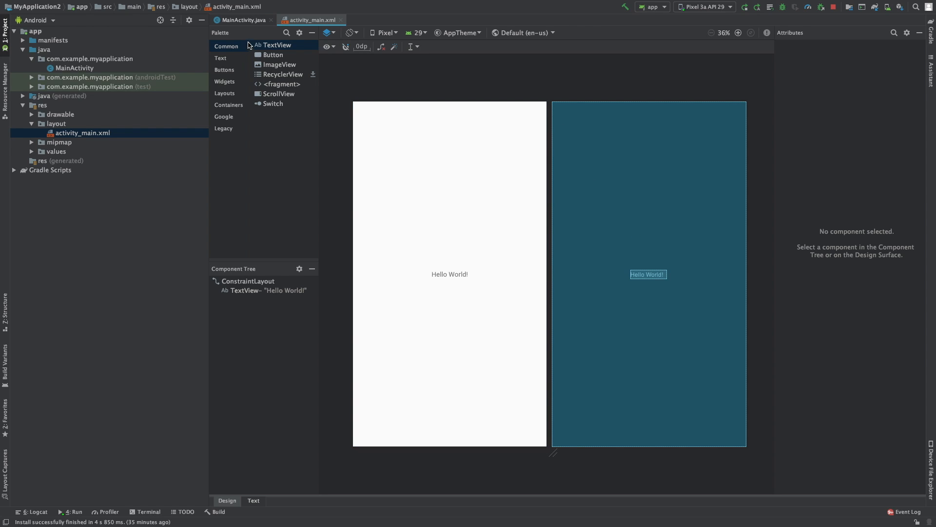
{"action": "left_click", "coordinate": [241, 19]}
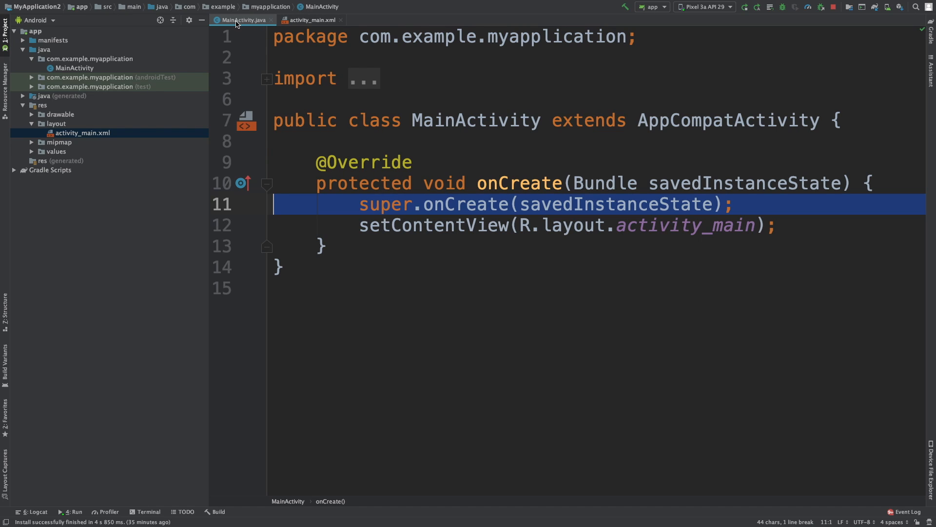
{"action": "mouse_move", "coordinate": [259, 23]}
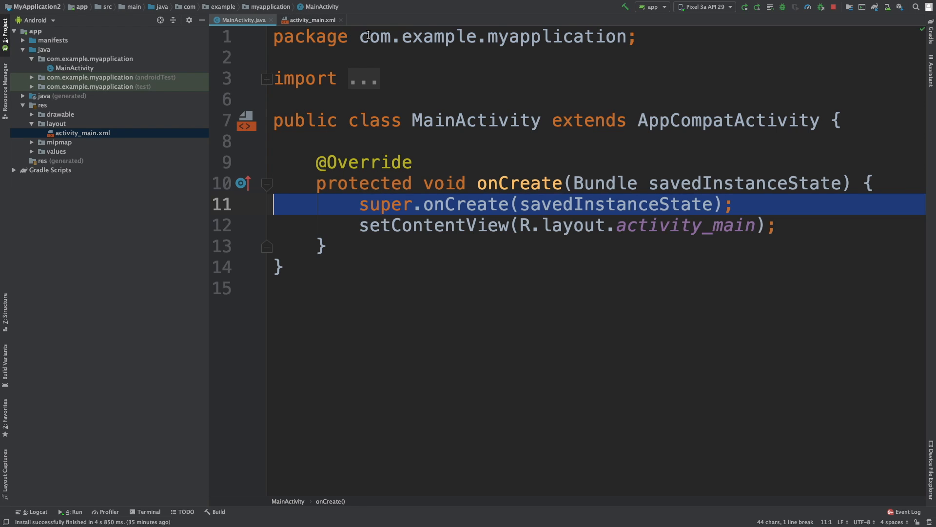
{"action": "left_click", "coordinate": [411, 287]}
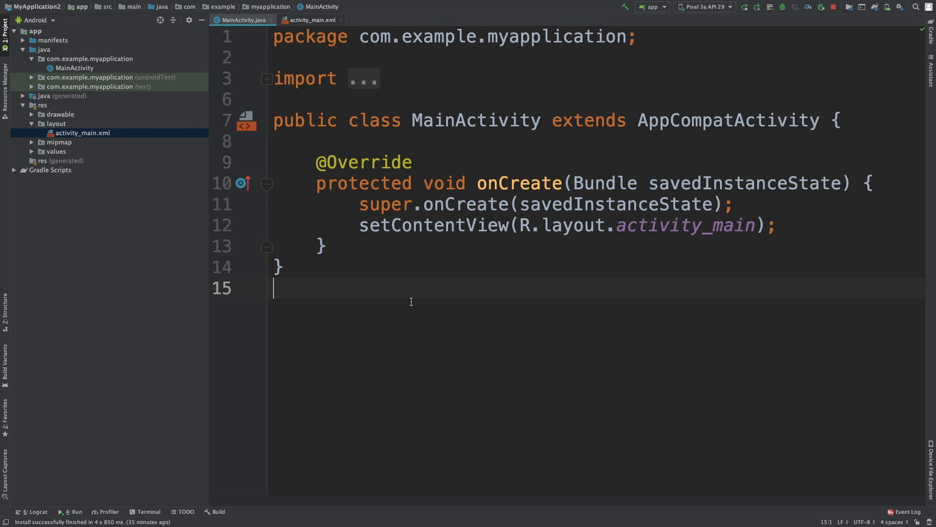
{"action": "double_click", "coordinate": [519, 183]}
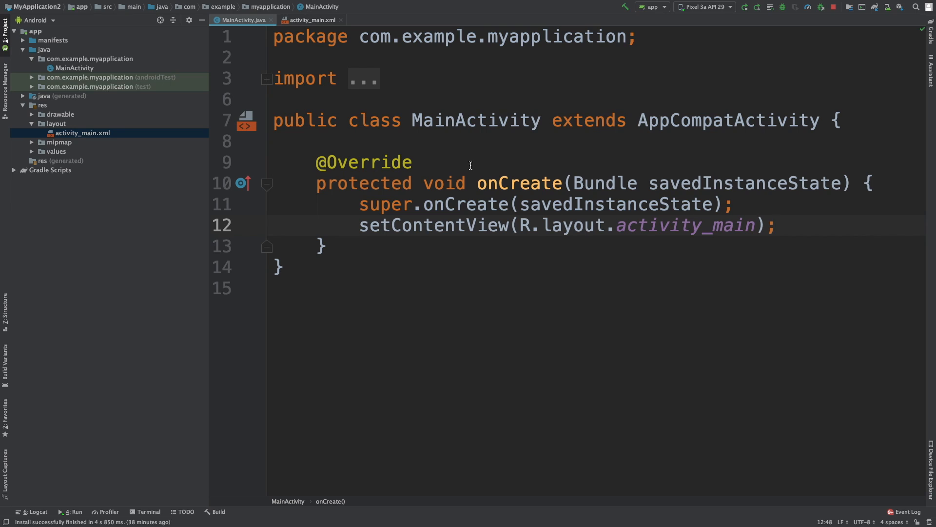
{"action": "mouse_move", "coordinate": [253, 32]}
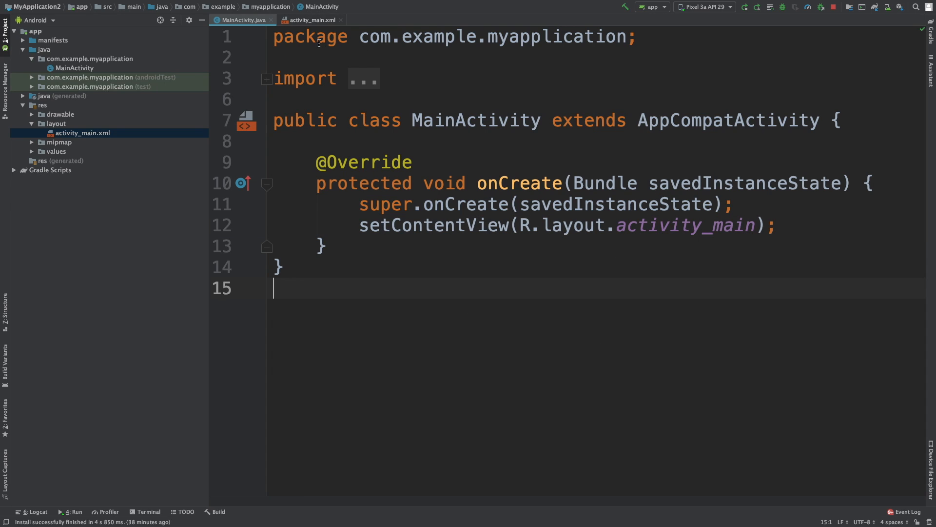
{"action": "left_click", "coordinate": [309, 19]}
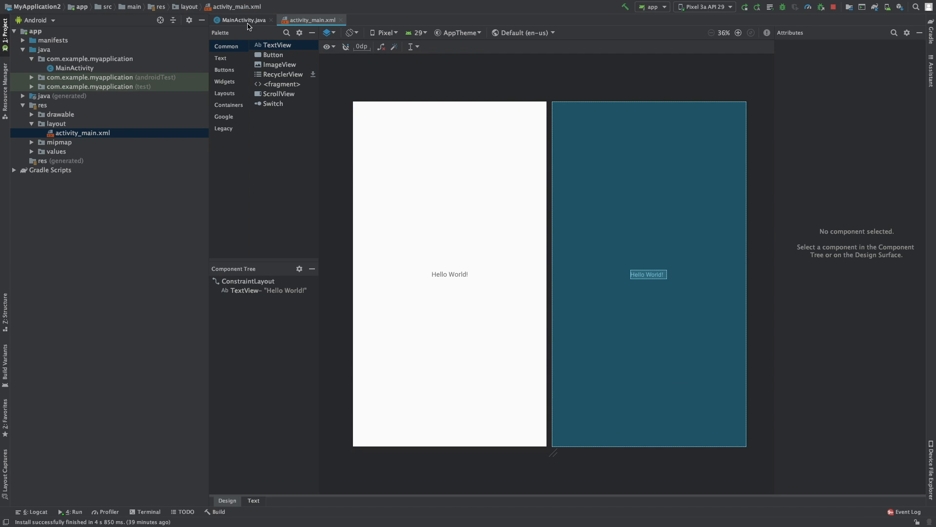
{"action": "mouse_move", "coordinate": [313, 131]}
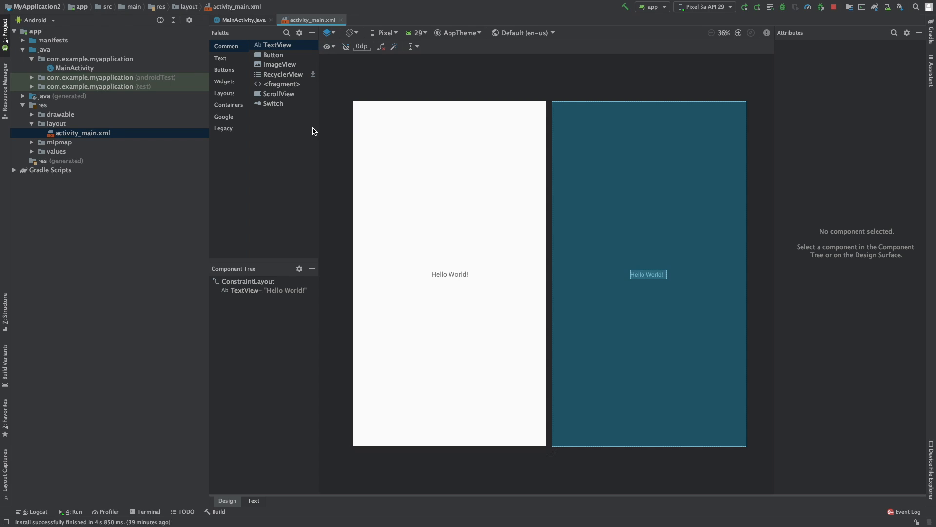
{"action": "mouse_move", "coordinate": [452, 77]}
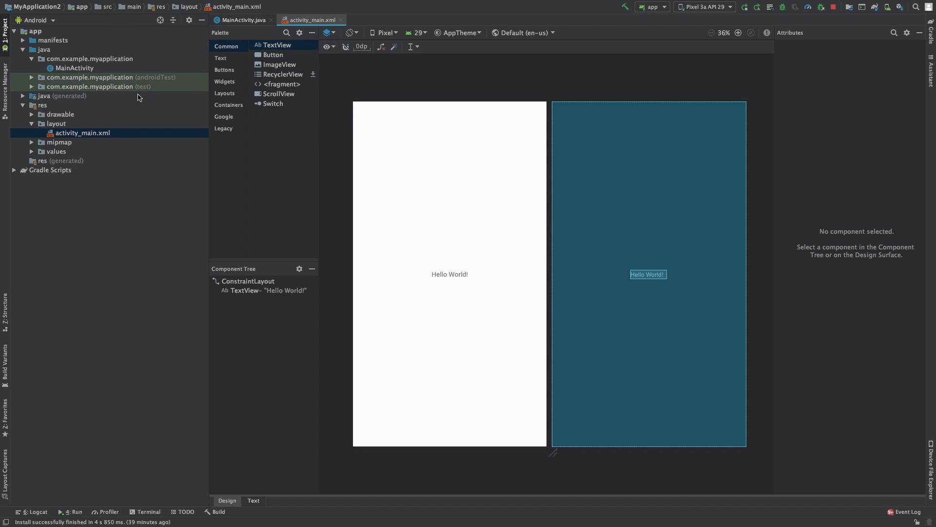
{"action": "mouse_move", "coordinate": [108, 133]}
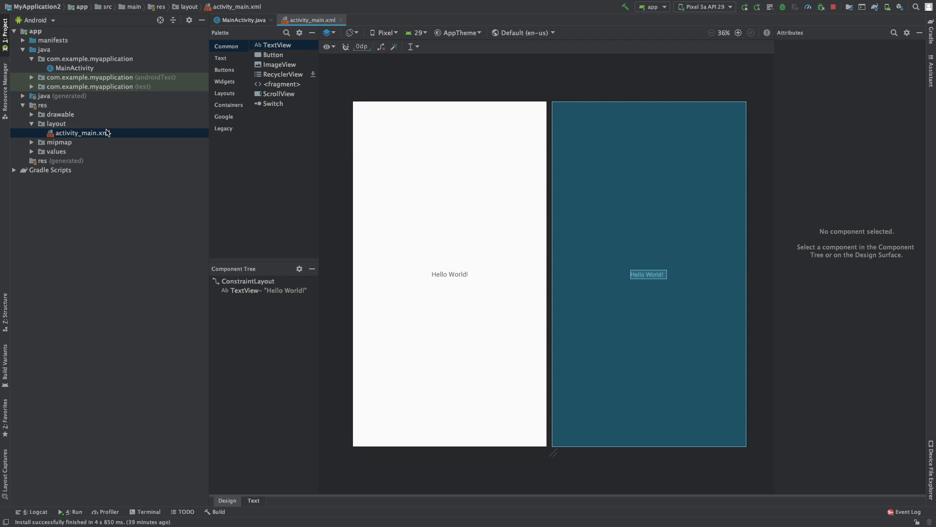
{"action": "mouse_move", "coordinate": [355, 90]}
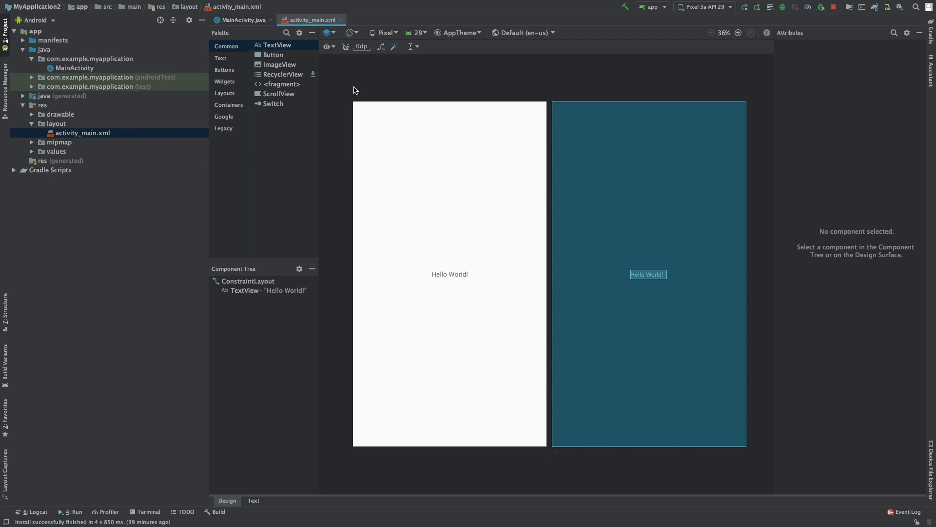
{"action": "left_click", "coordinate": [242, 20]}
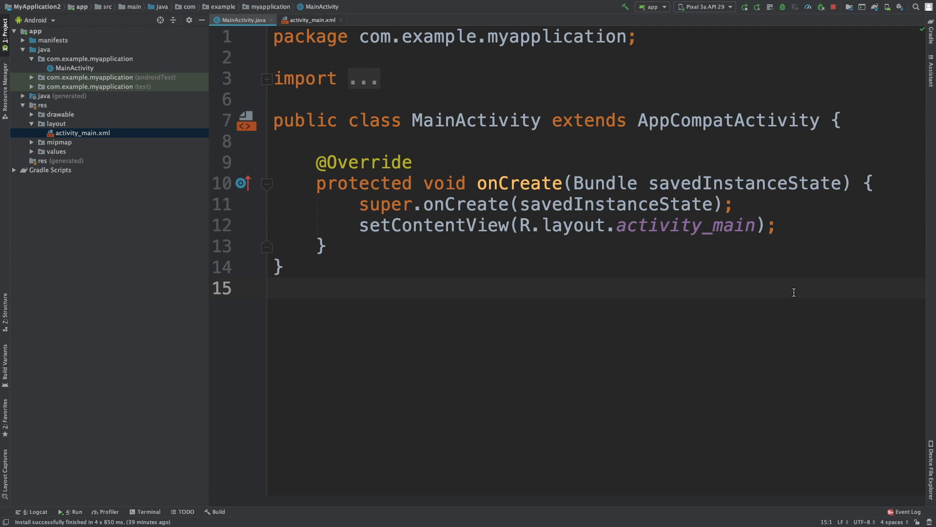